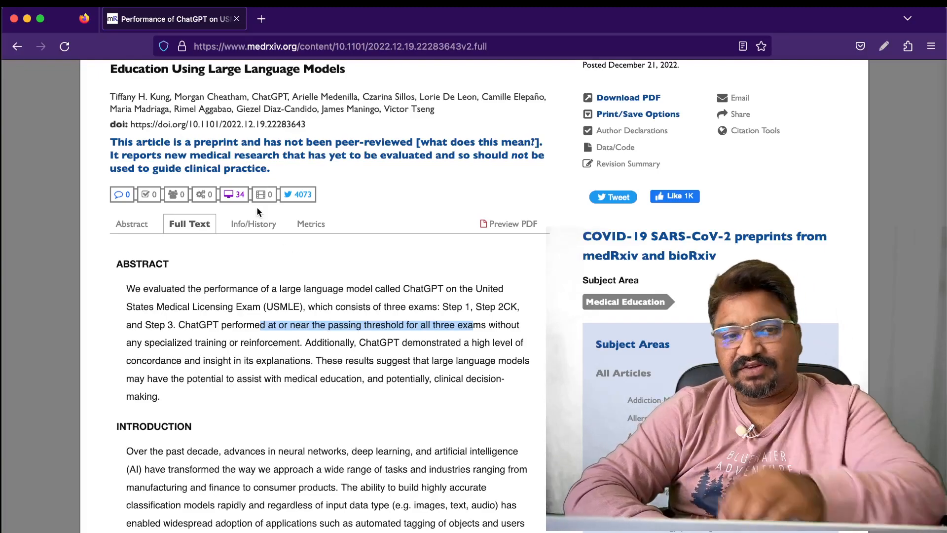
Try freehand drawing over the abstract, then close the overlay to clear the test scribbles.
scroll(up, 3)
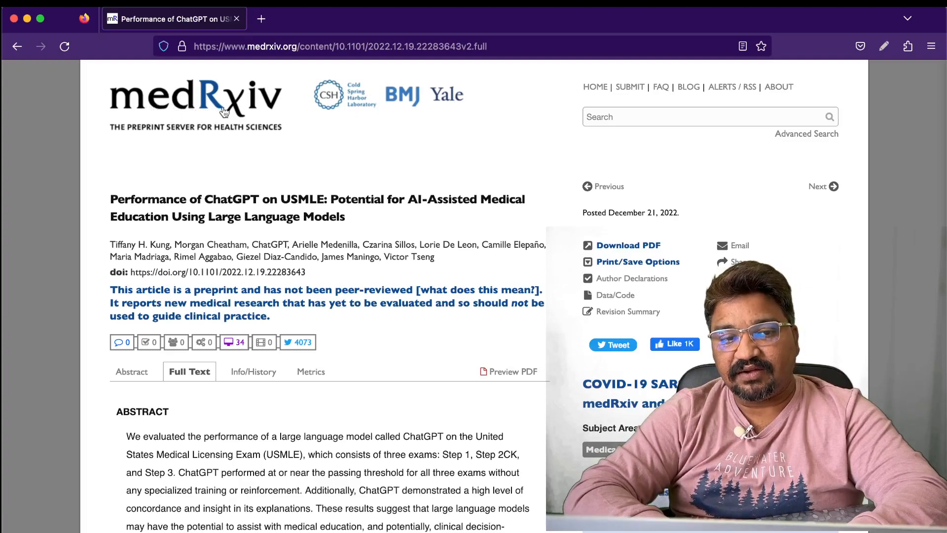
mouse_move(401, 108)
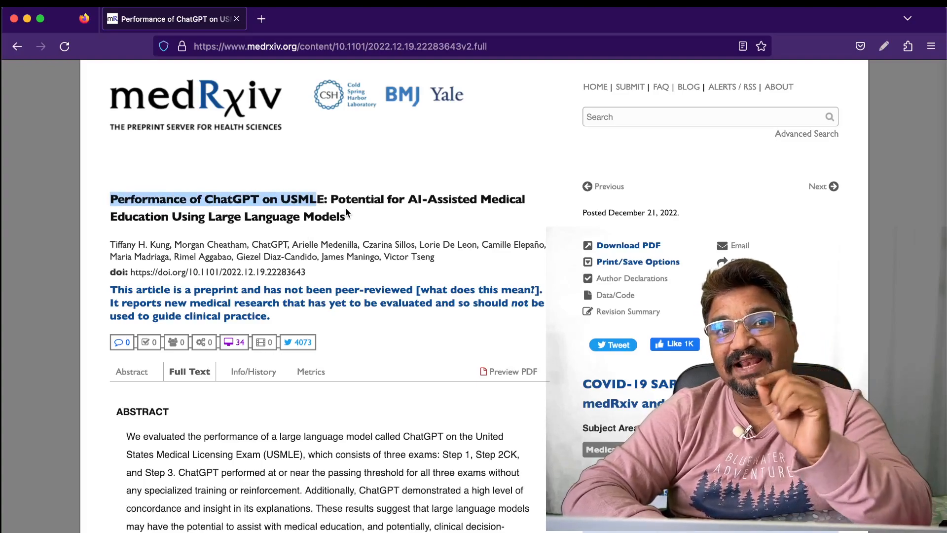
scroll(down, 3)
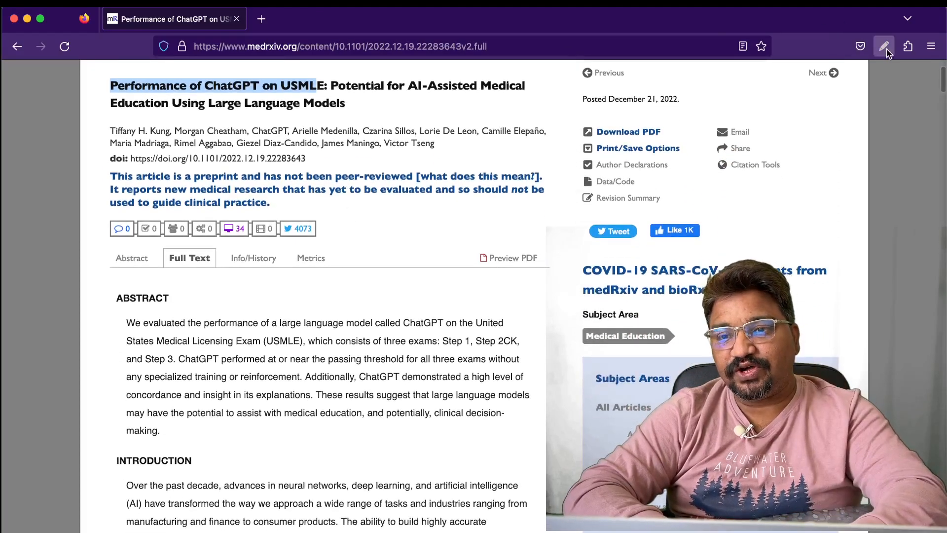
click(884, 46)
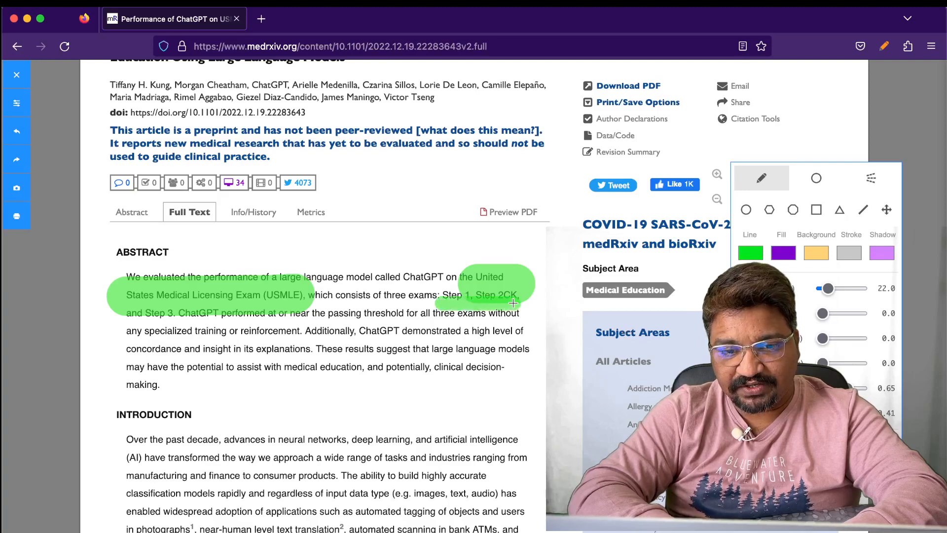
click(883, 46)
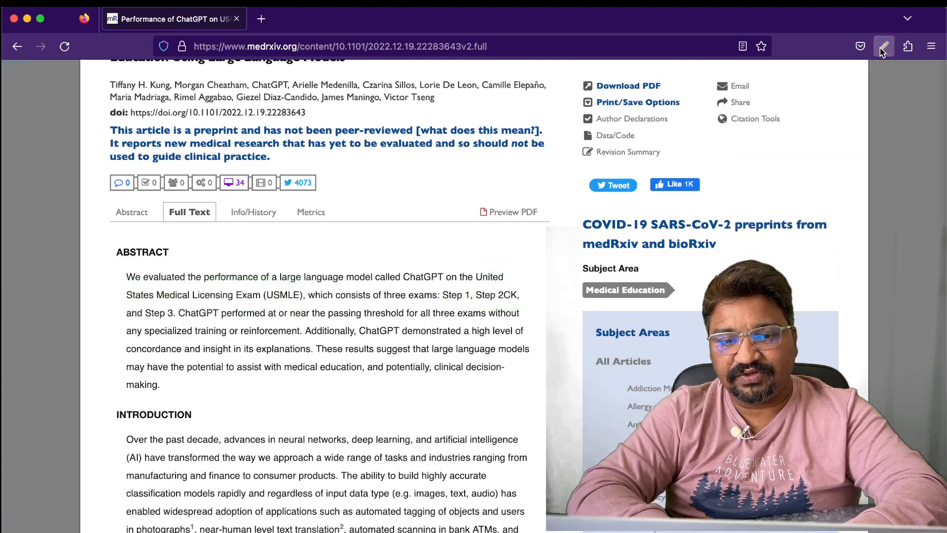
Reopen the drawing overlay to highlight Step 1, Step 2CK, Step 3 and the passing-threshold phrase in green.
click(64, 45)
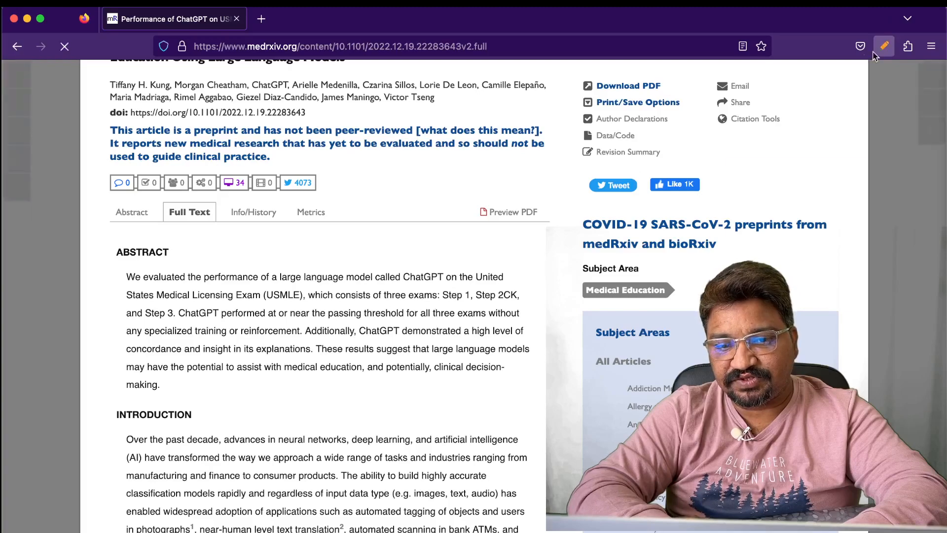
click(883, 46)
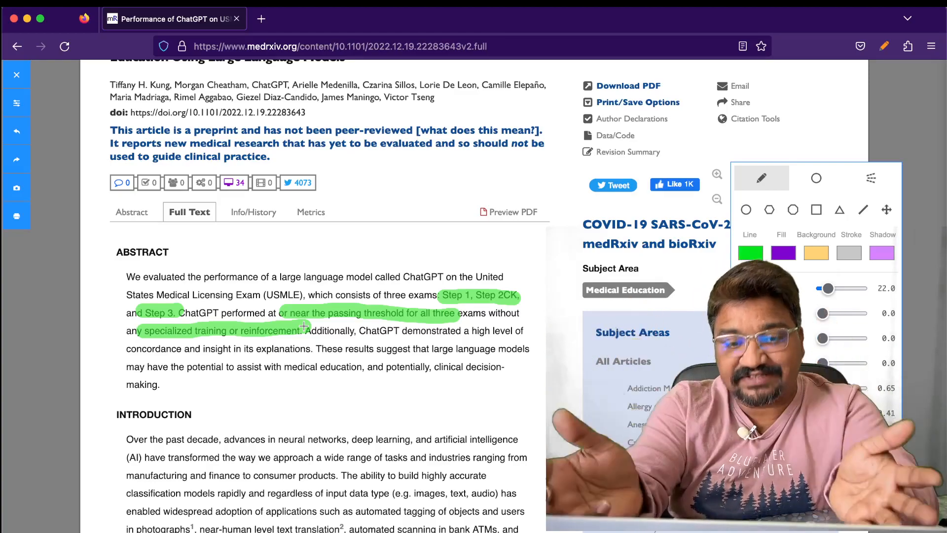
scroll(down, 3)
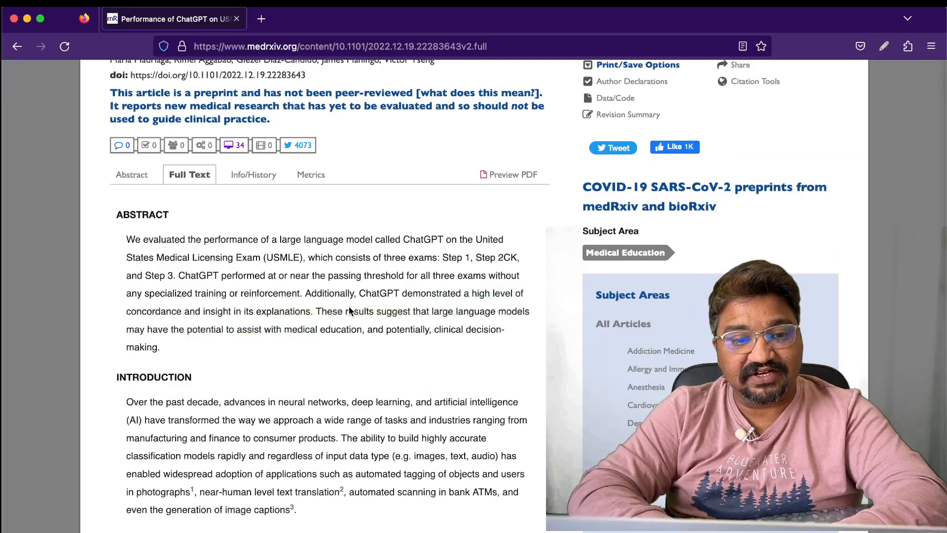
scroll(down, 3)
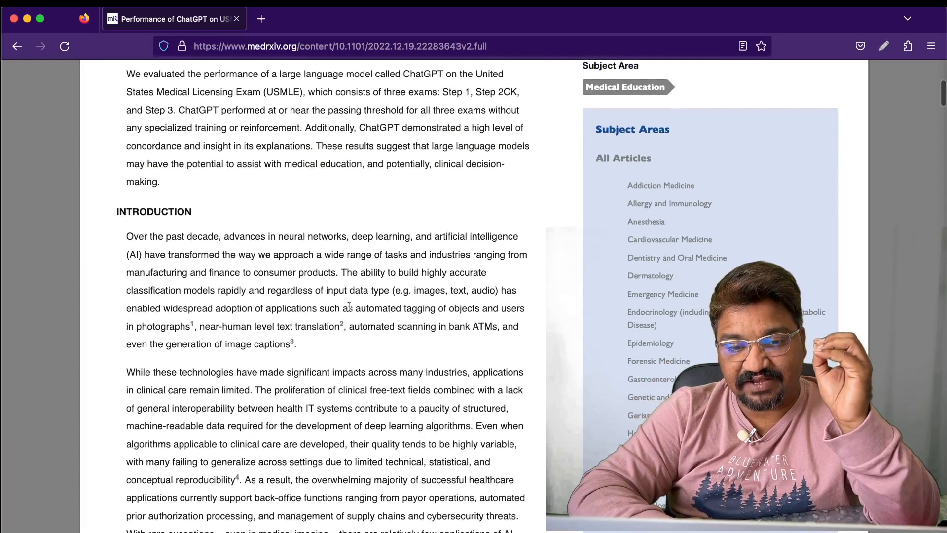
scroll(down, 3)
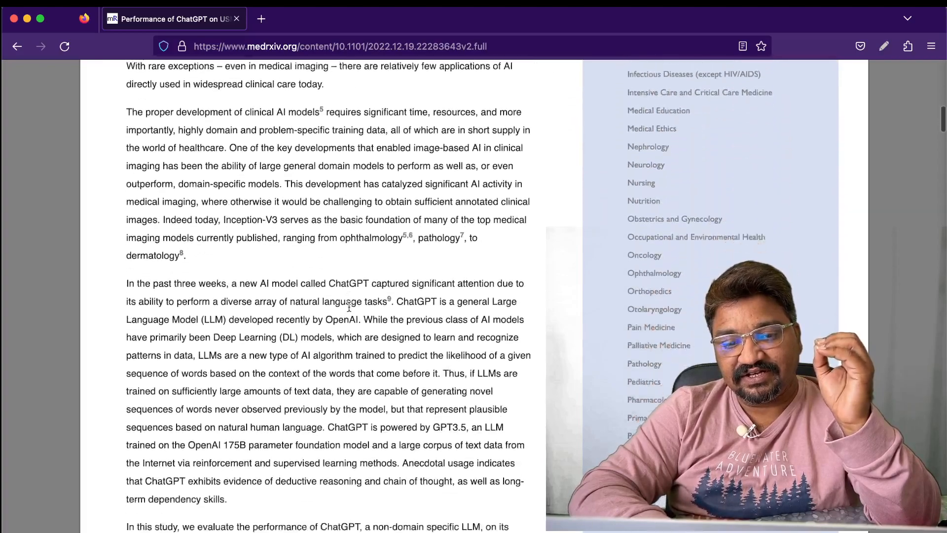
scroll(down, 3)
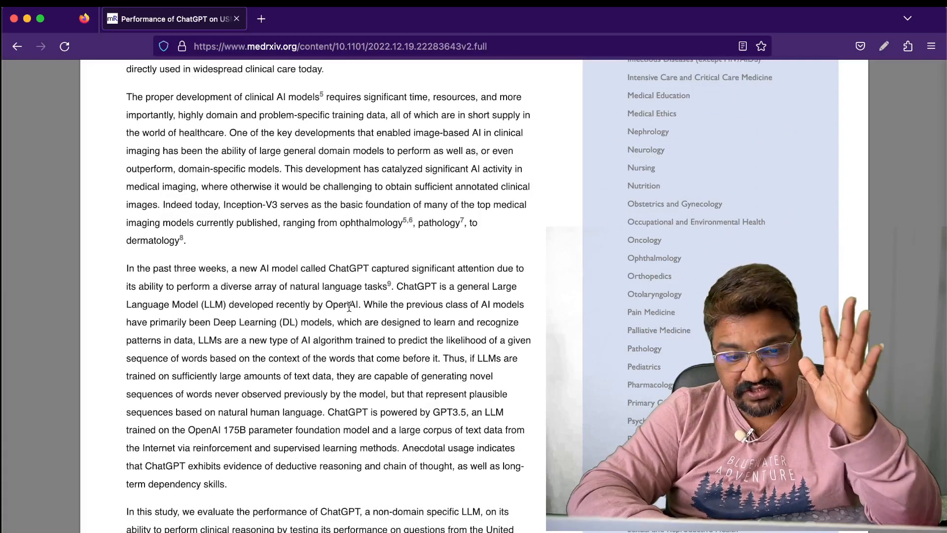
scroll(down, 3)
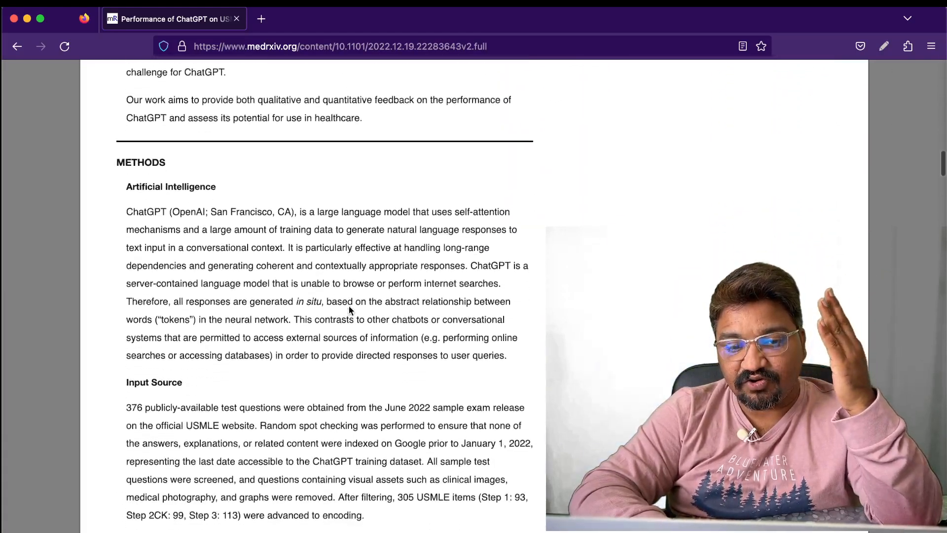
scroll(down, 3)
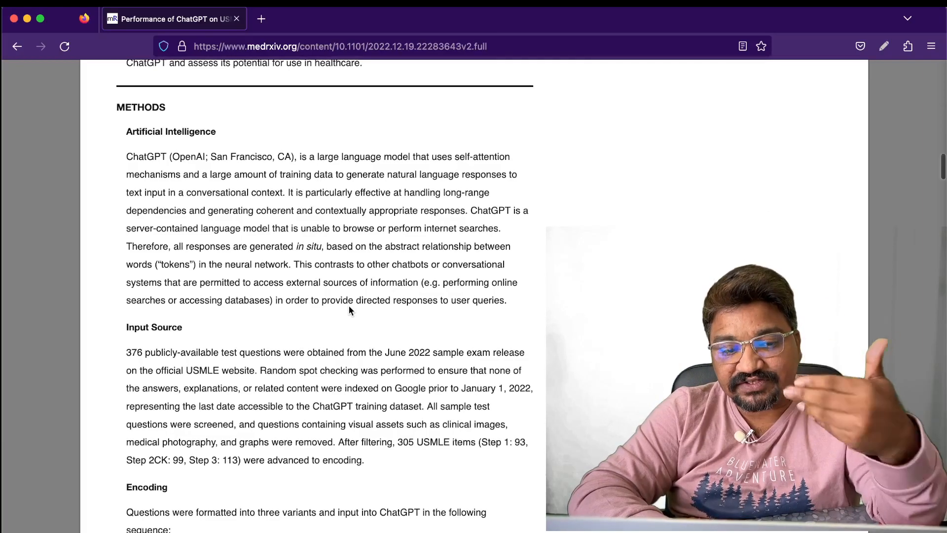
scroll(down, 3)
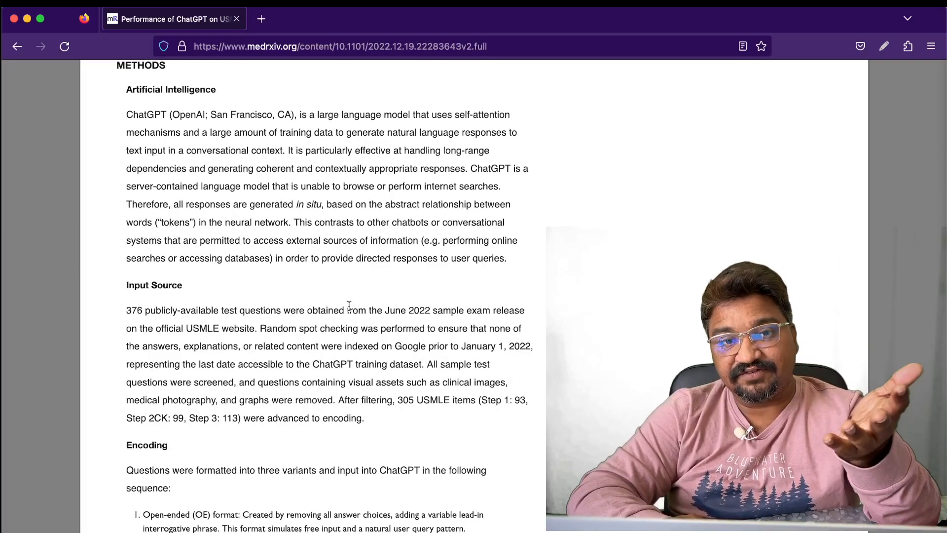
scroll(up, 3)
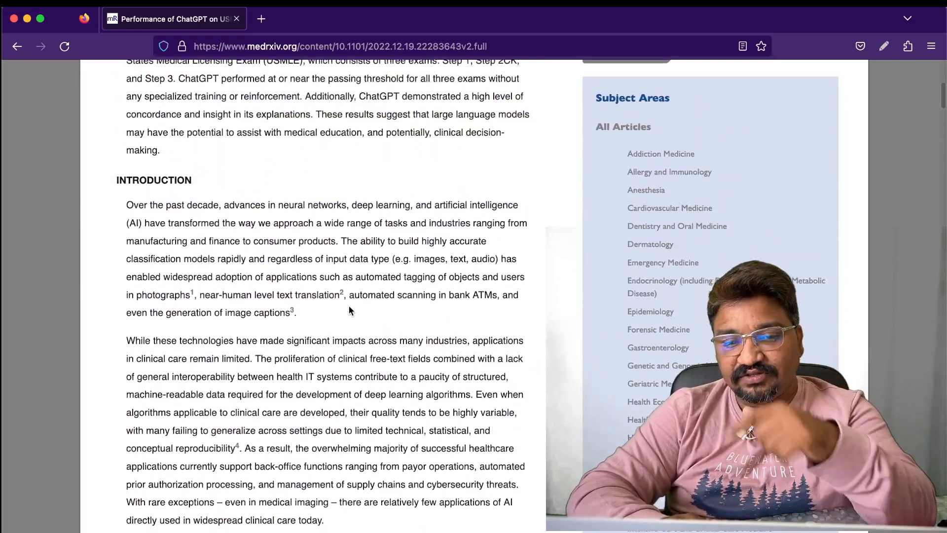
scroll(up, 3)
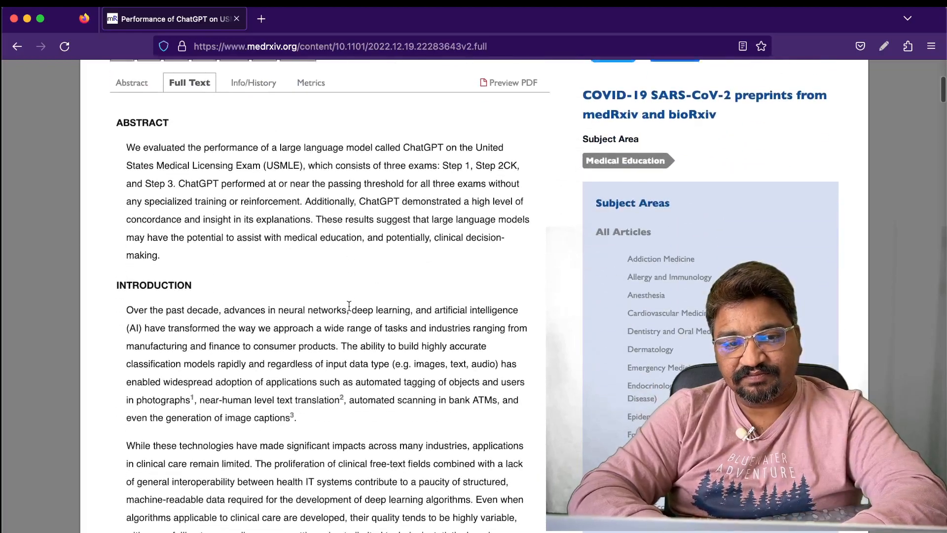
Select 'near the passing threshold … reinforcement.' in the abstract, then scroll toward the introduction.
drag(290, 183, 301, 201)
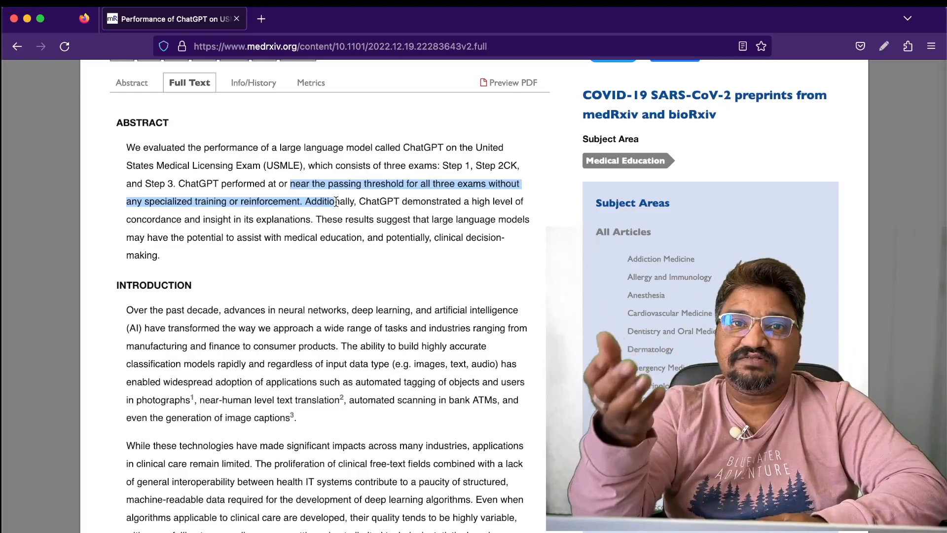
scroll(down, 3)
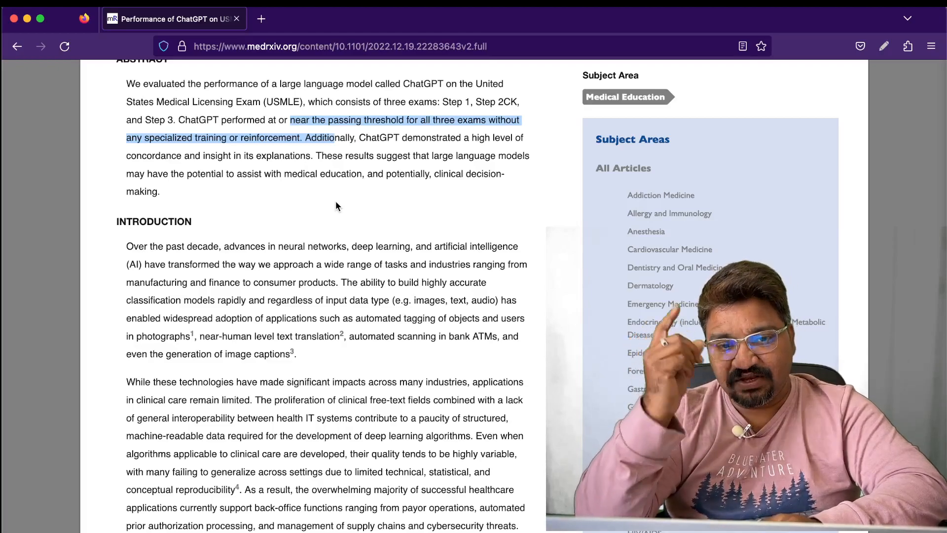
Select the introduction sentences on ChatGPT as an OpenAI LLM, GPT3.5 and 175B parameters.
scroll(down, 3)
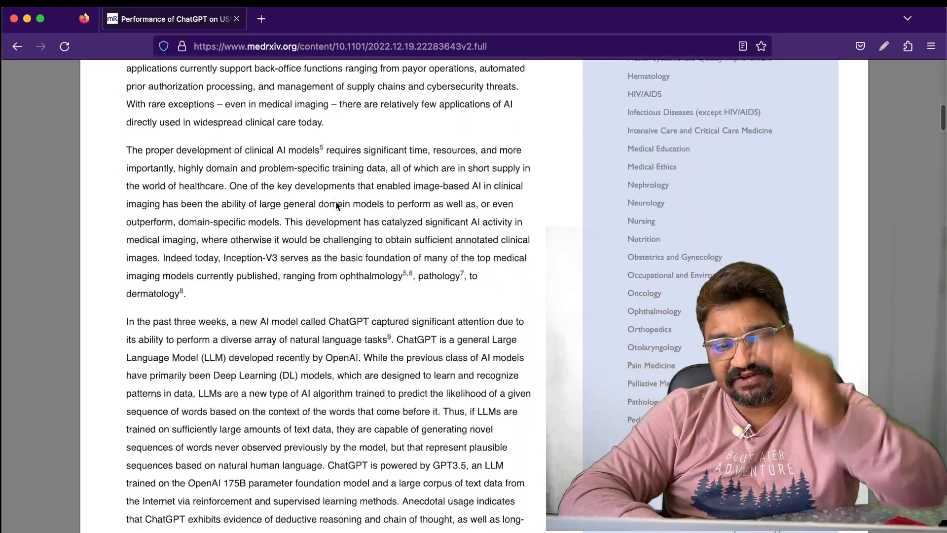
scroll(down, 3)
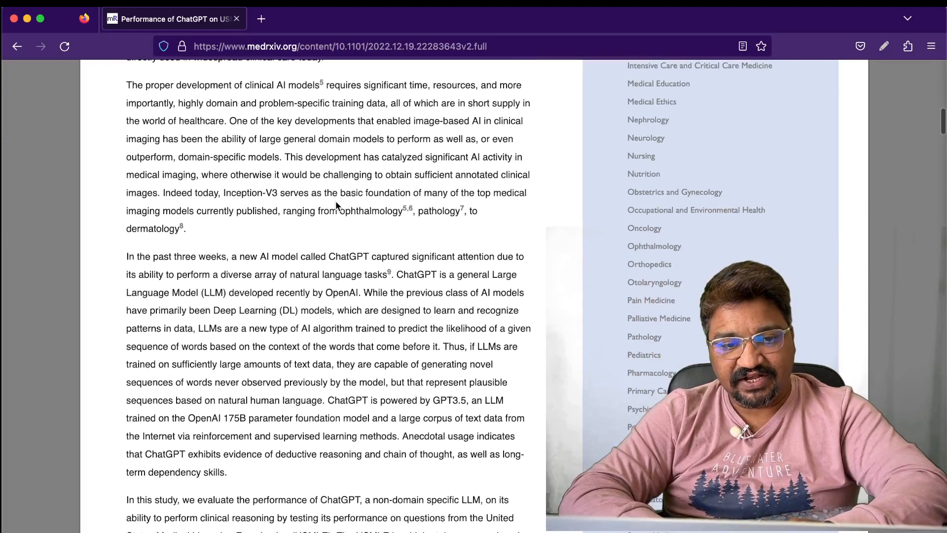
double_click(351, 256)
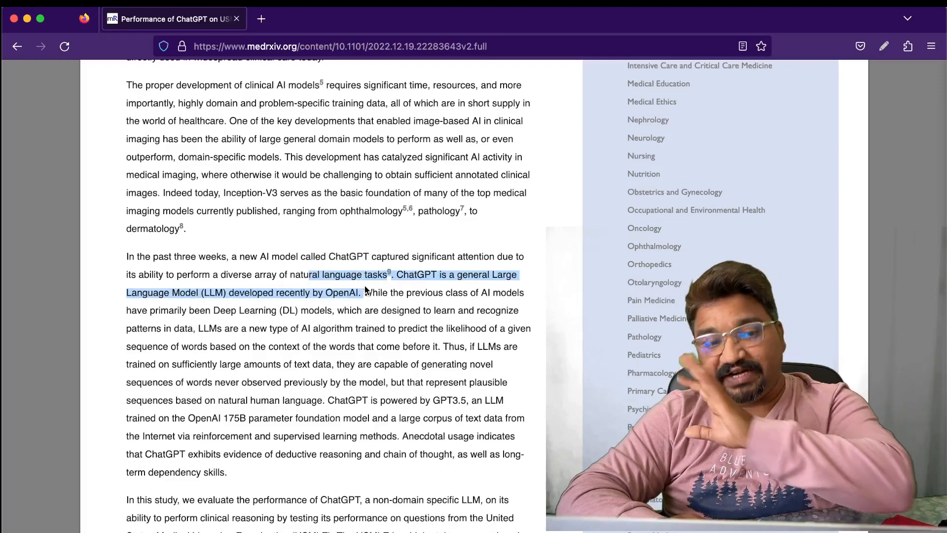
scroll(down, 3)
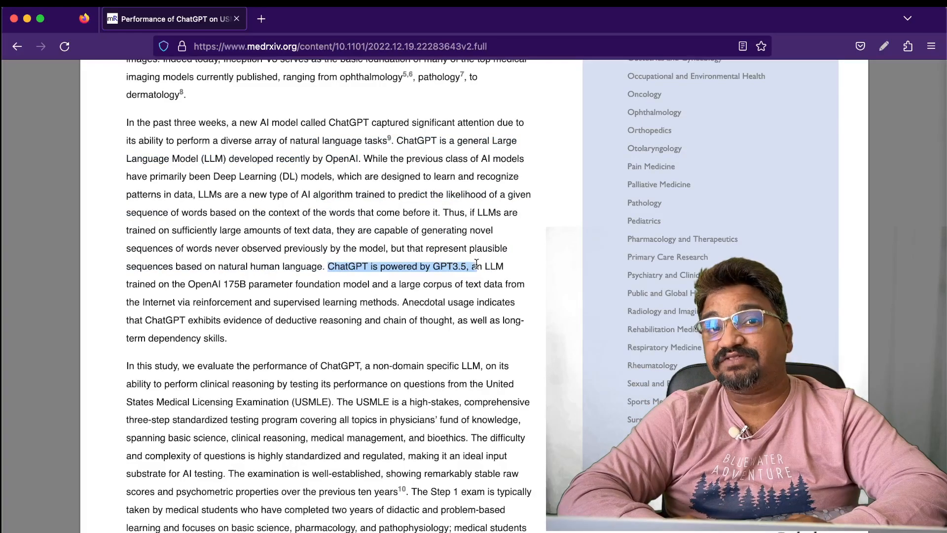
scroll(down, 3)
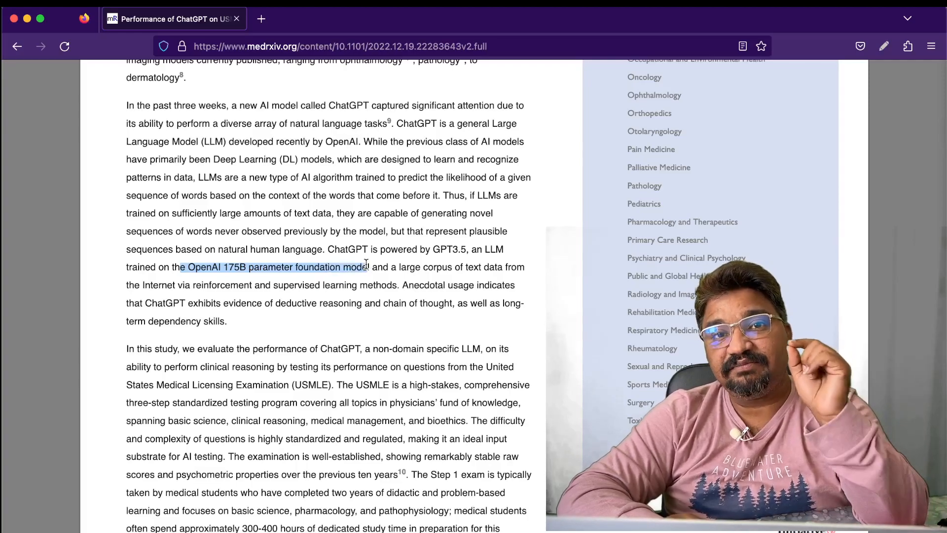
scroll(down, 3)
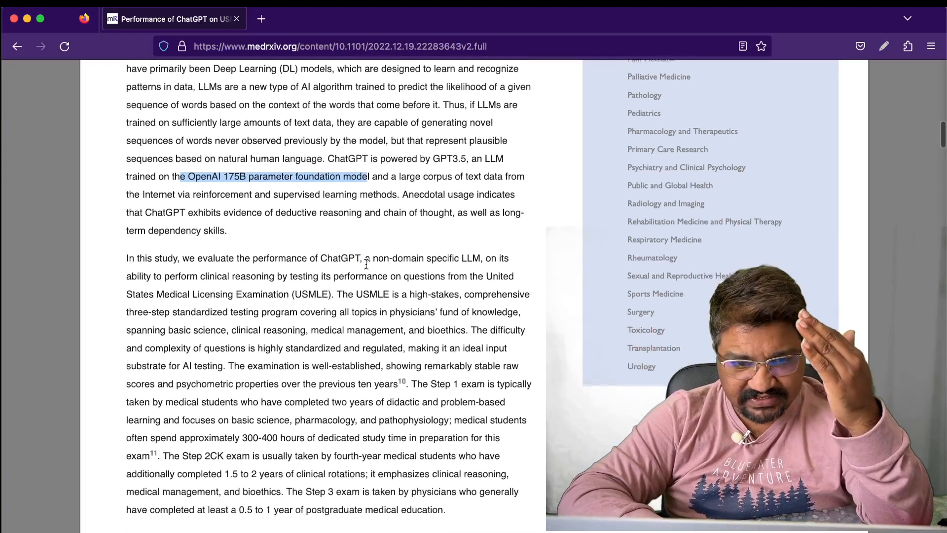
scroll(down, 3)
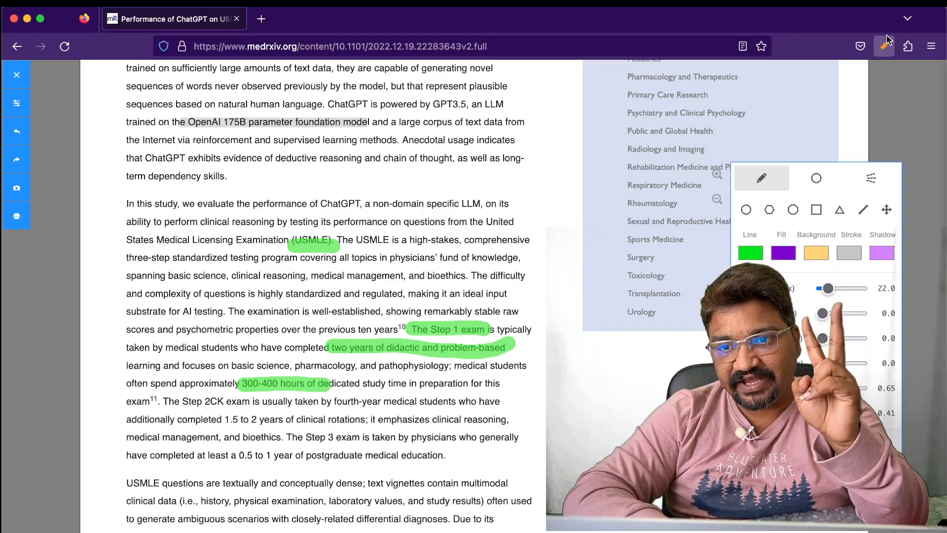
Scroll past the cleared USMLE Step 1 highlights to the introduction's end near Methods.
scroll(down, 3)
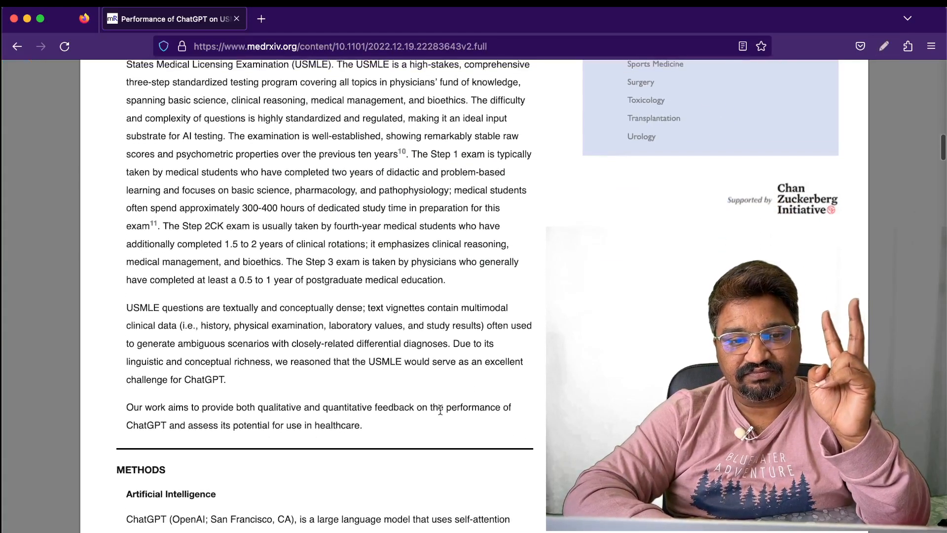
Highlight fourth-year students, clinical rotations, physicians and postgraduate education in green, then clear the marks.
click(884, 45)
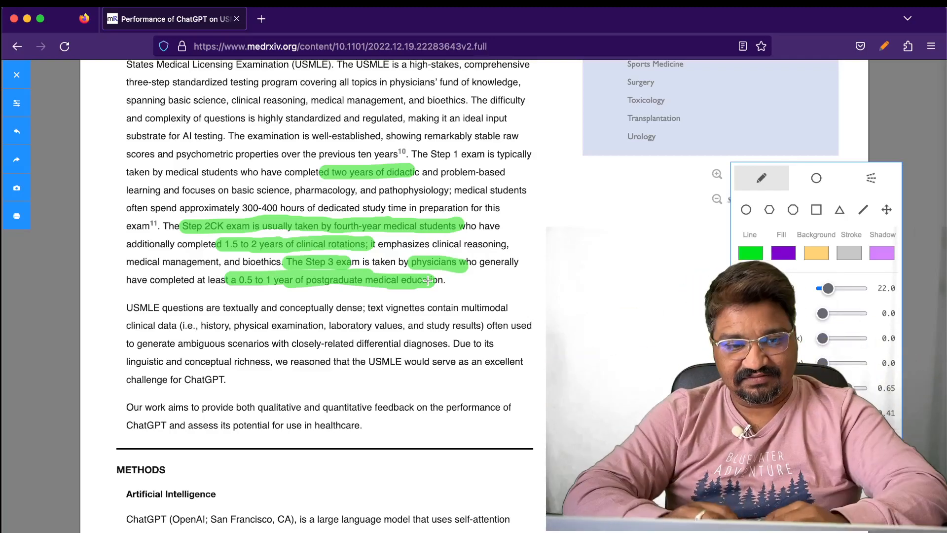
scroll(down, 3)
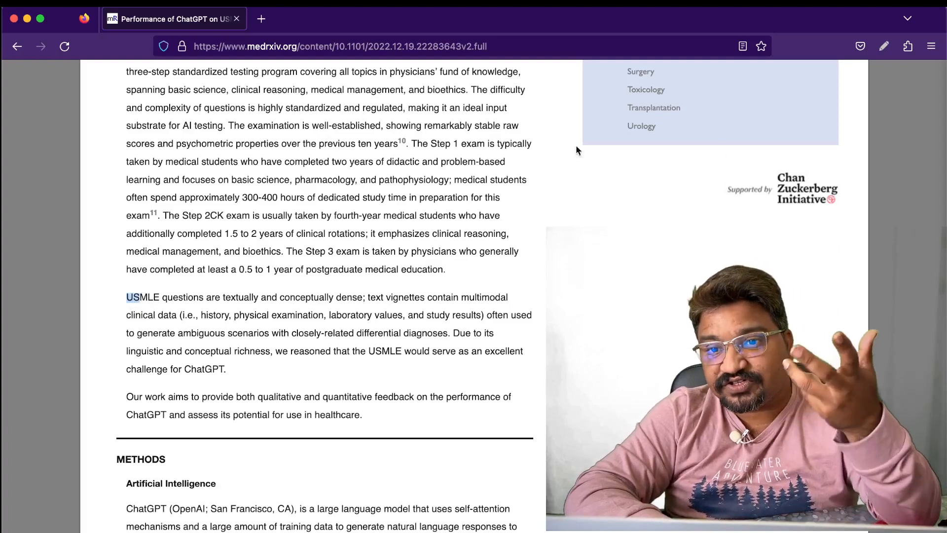
Highlight the USMLE questions and self-attention sentences in green, then scroll to Methods and Input Source.
click(883, 45)
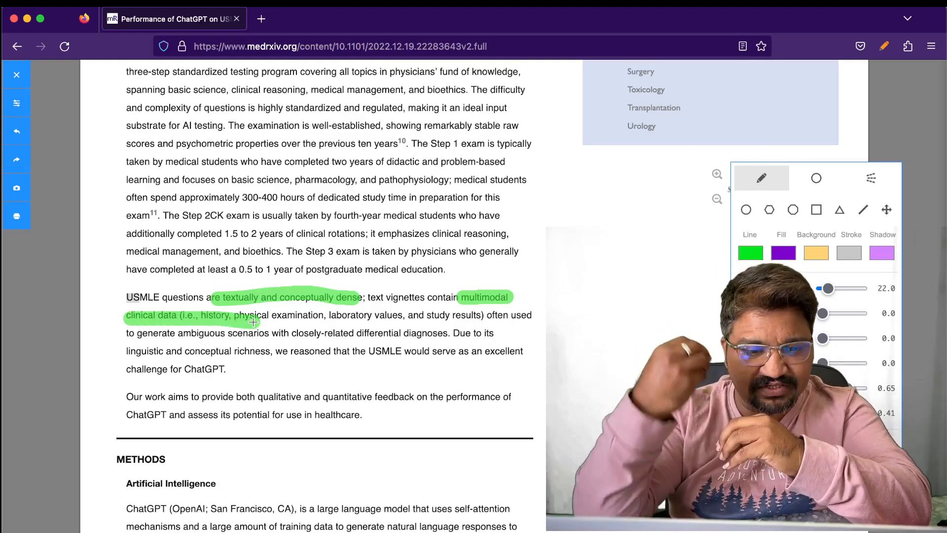
scroll(down, 3)
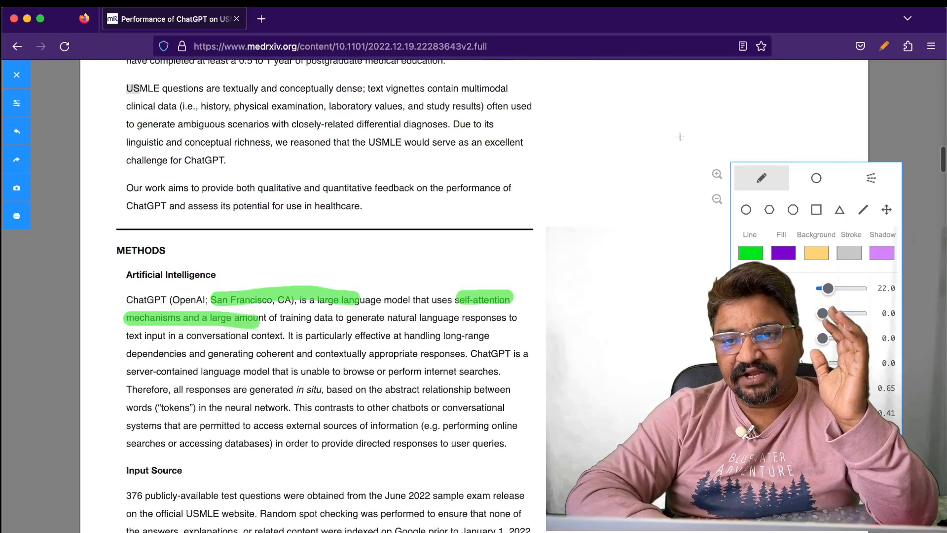
scroll(down, 3)
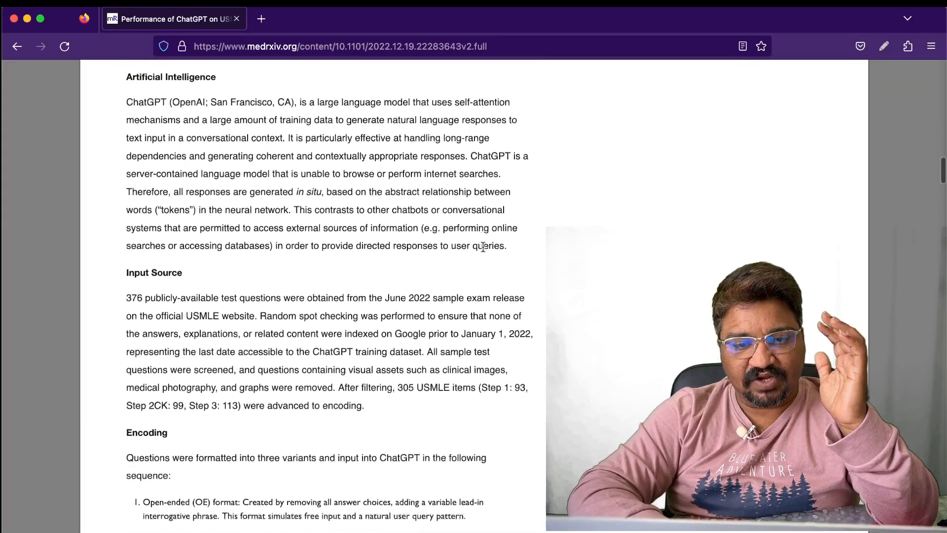
Highlight 376 questions, June 2022 and the USMLE website in green, then scroll to Encoding.
scroll(down, 3)
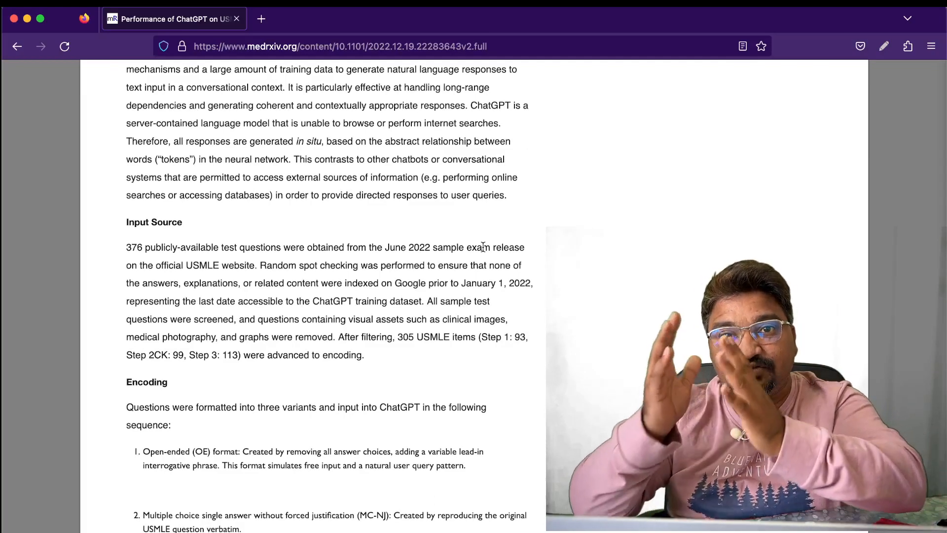
click(884, 46)
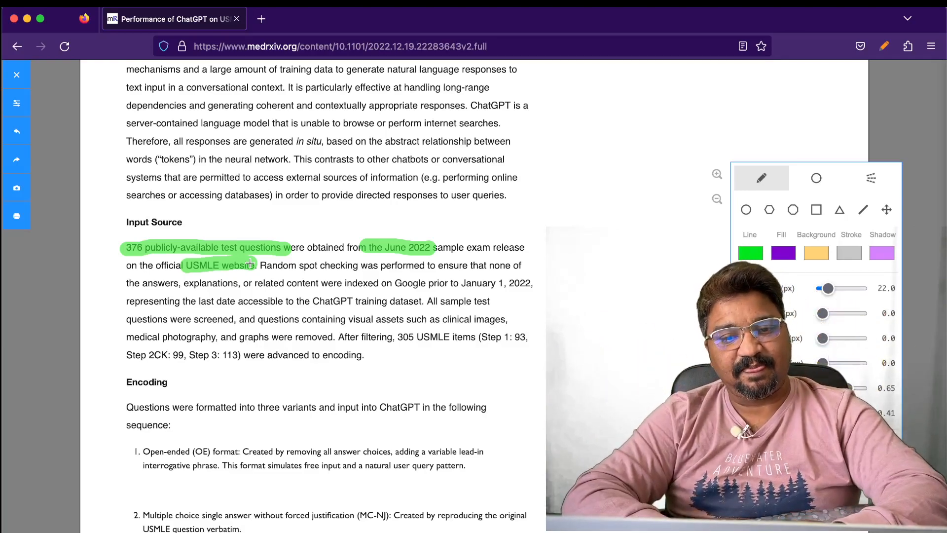
scroll(down, 3)
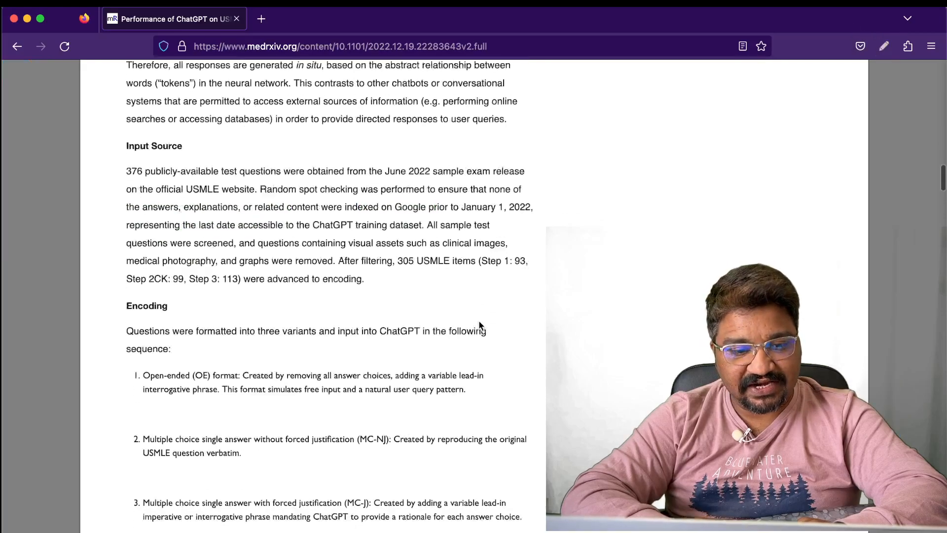
Mark the Open-ended (OE), Multiple choice single answer and forced justification formats in green.
scroll(down, 3)
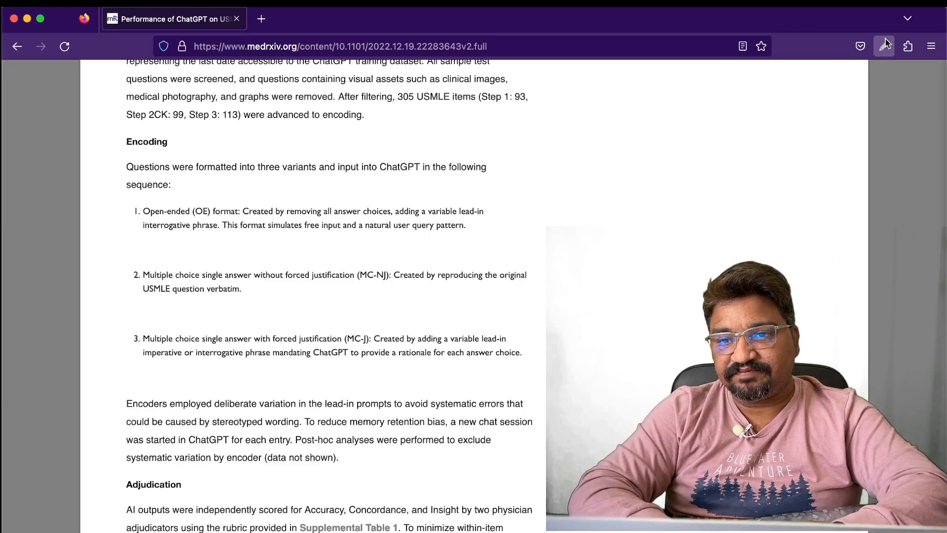
click(884, 46)
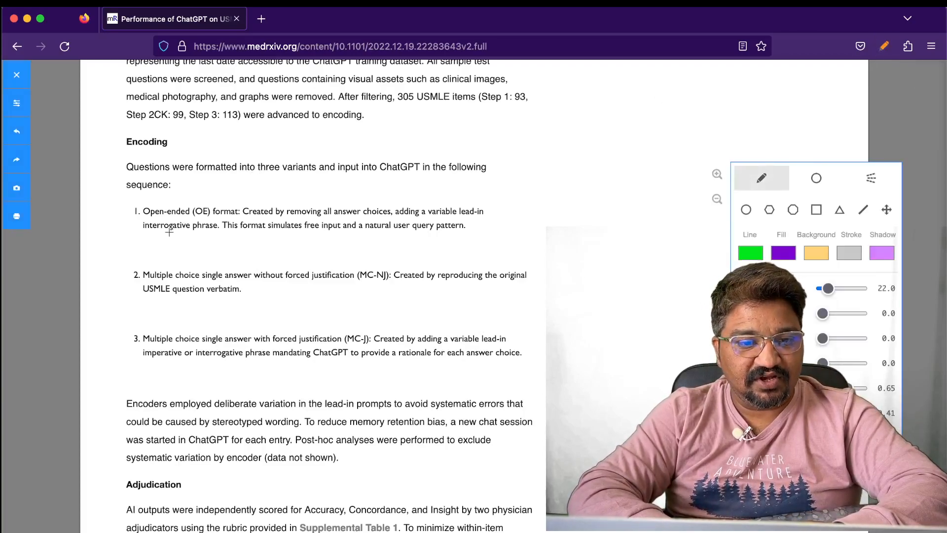
drag(143, 211, 250, 211)
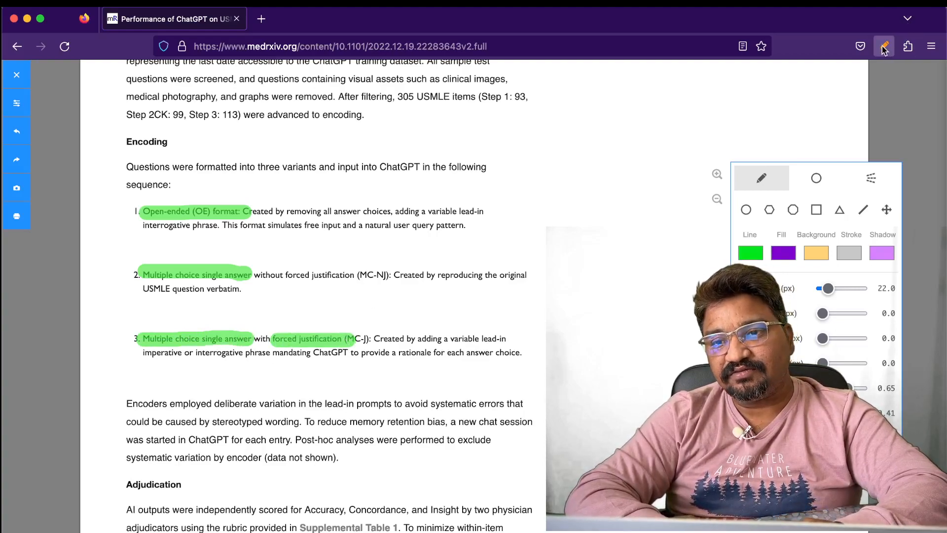
Scroll through the Results on accuracy, concordance and insight to the density-of-insight findings.
scroll(down, 3)
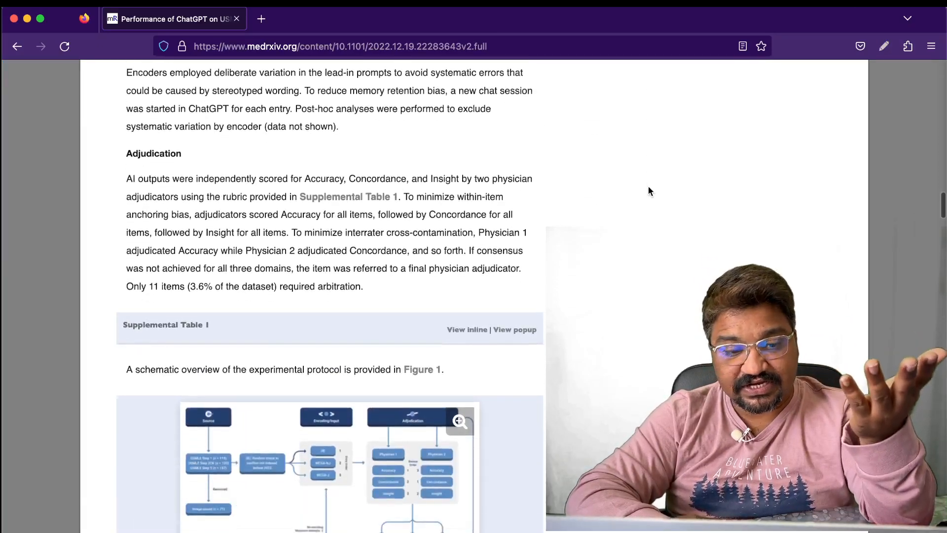
scroll(down, 3)
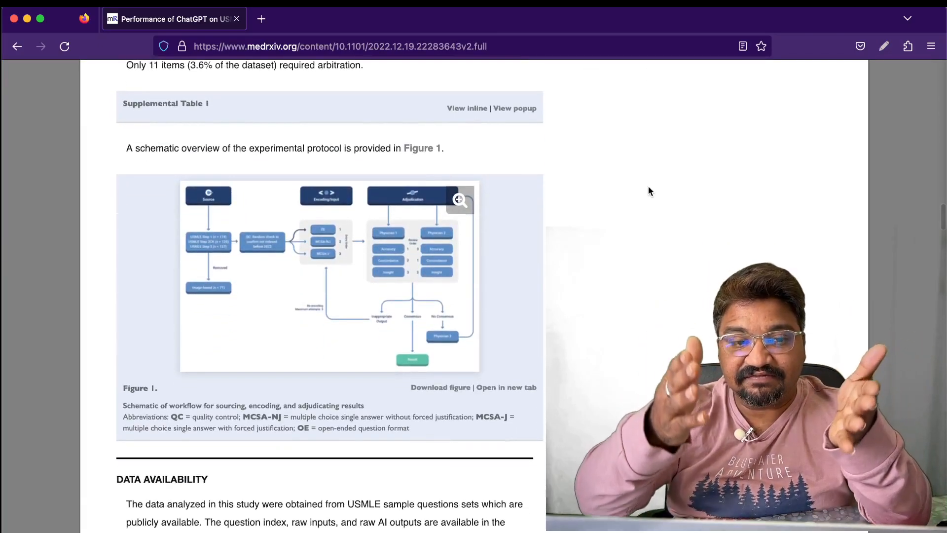
scroll(down, 3)
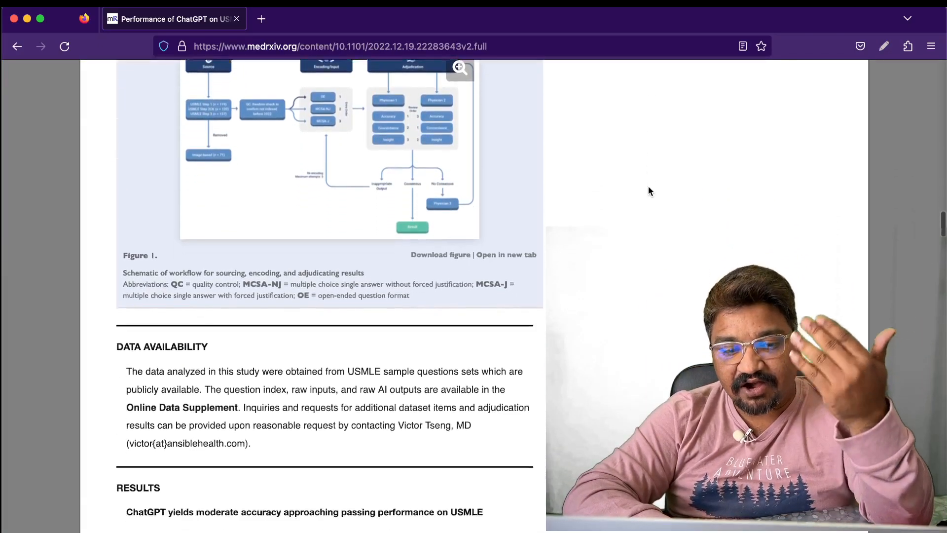
scroll(down, 3)
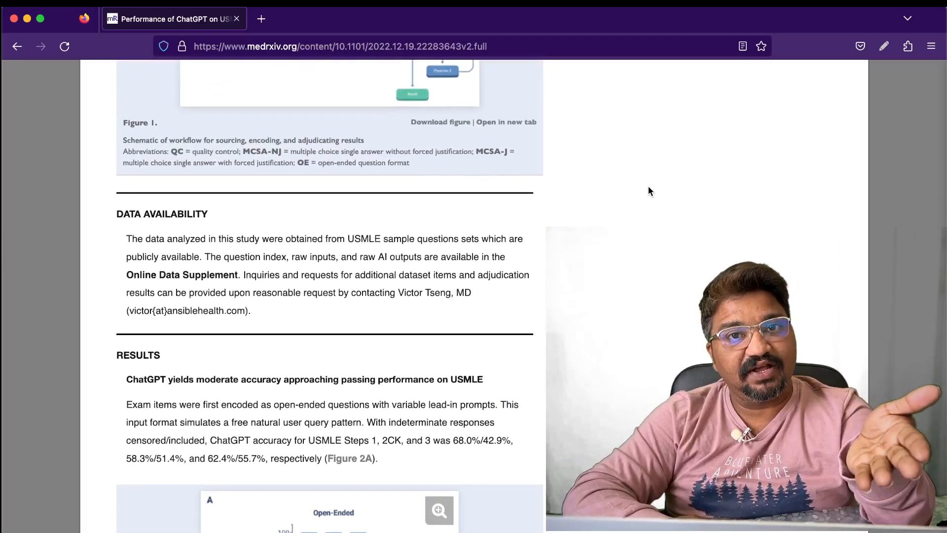
scroll(down, 3)
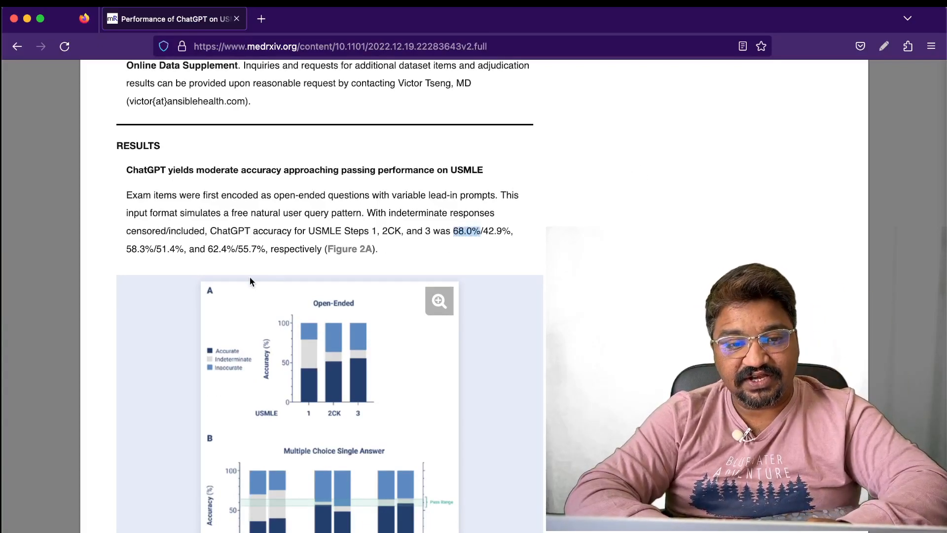
scroll(down, 3)
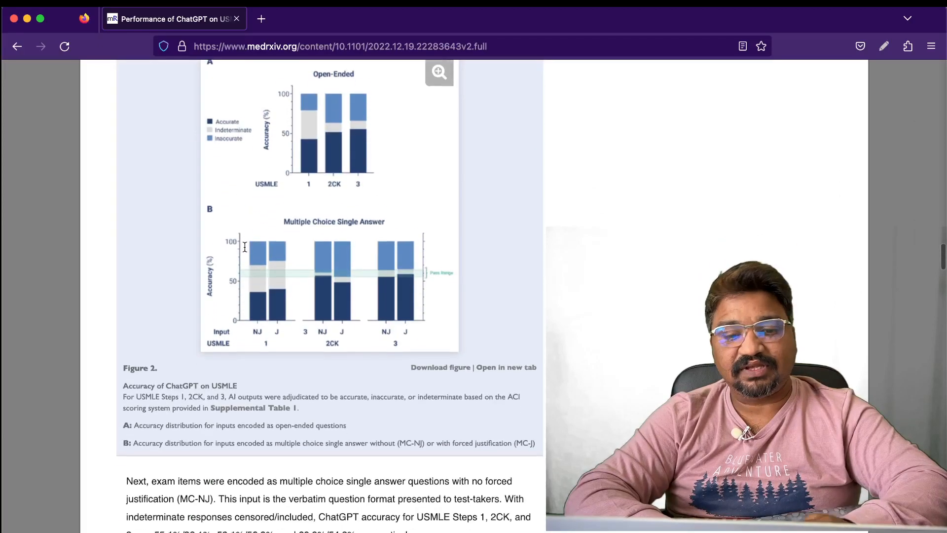
scroll(down, 3)
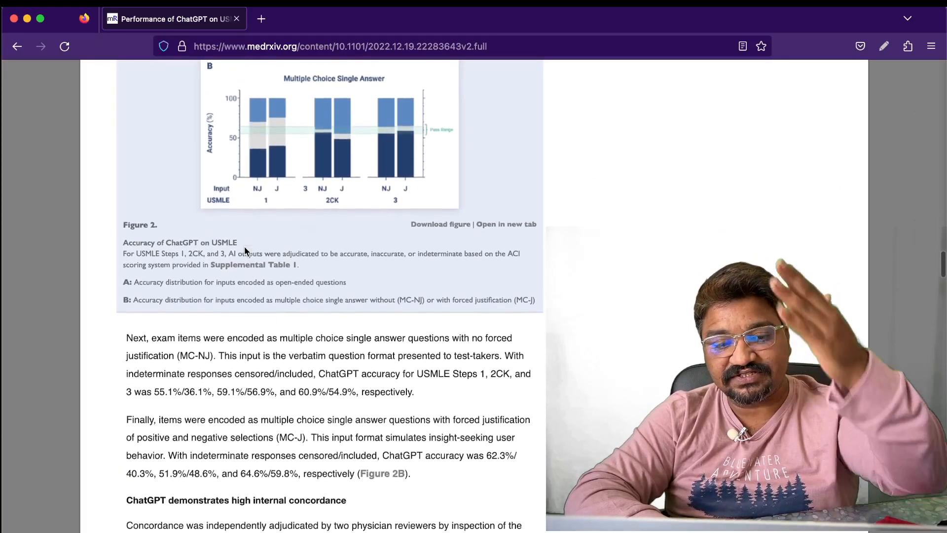
scroll(down, 3)
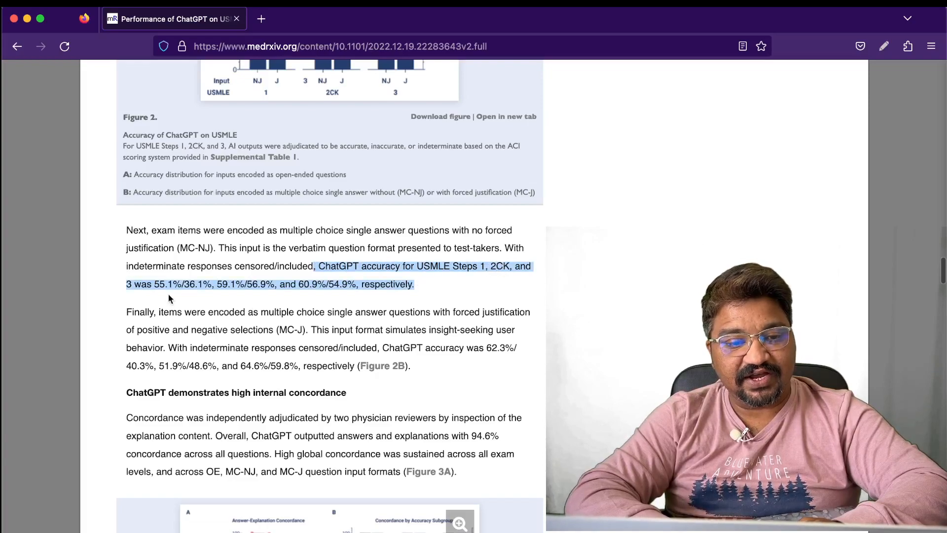
mouse_move(169, 271)
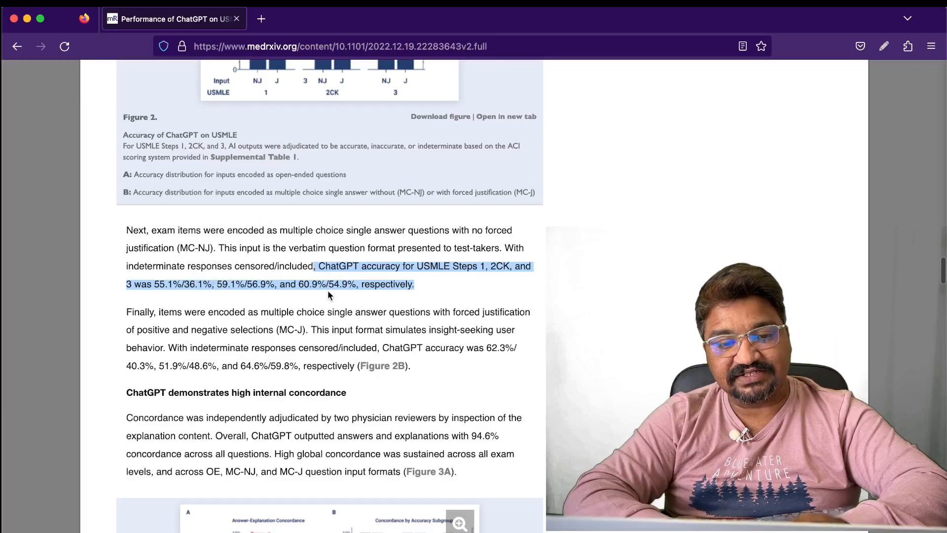
scroll(down, 3)
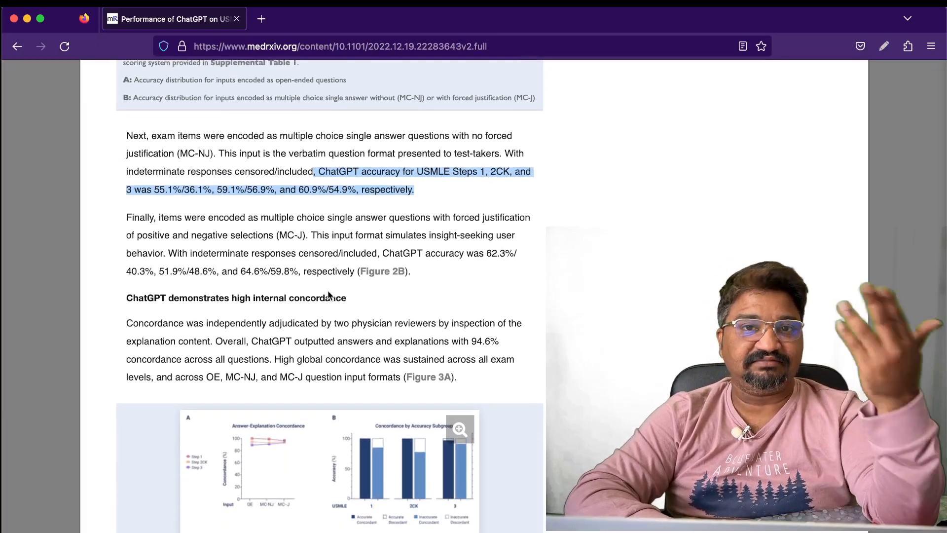
scroll(down, 3)
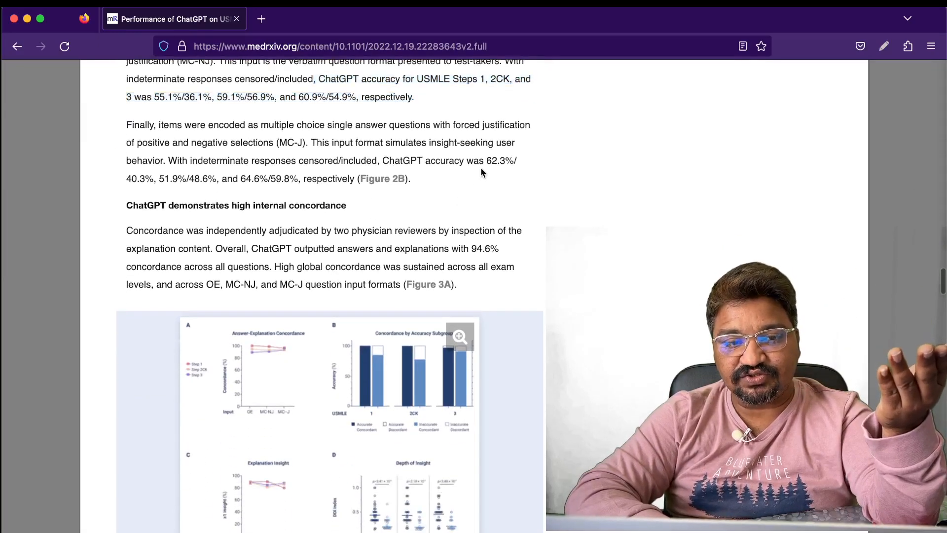
scroll(down, 3)
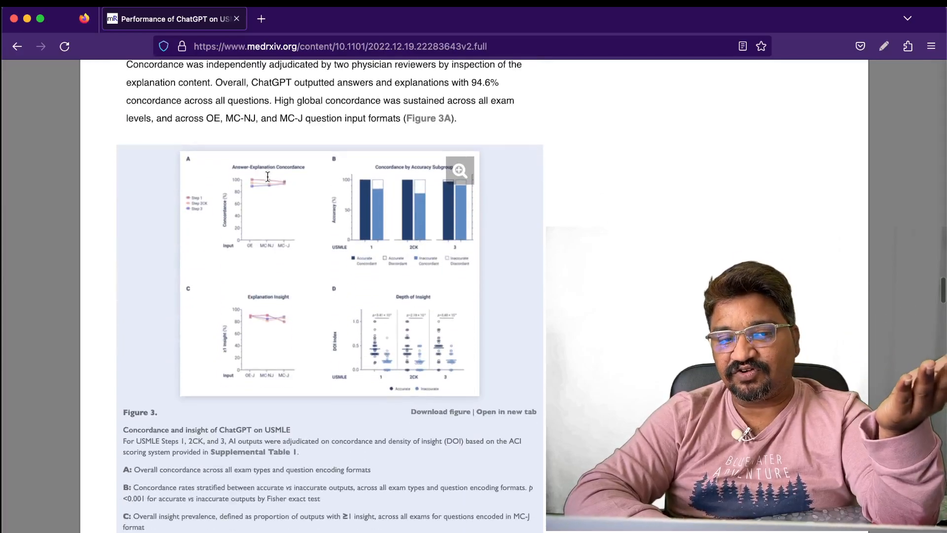
scroll(down, 3)
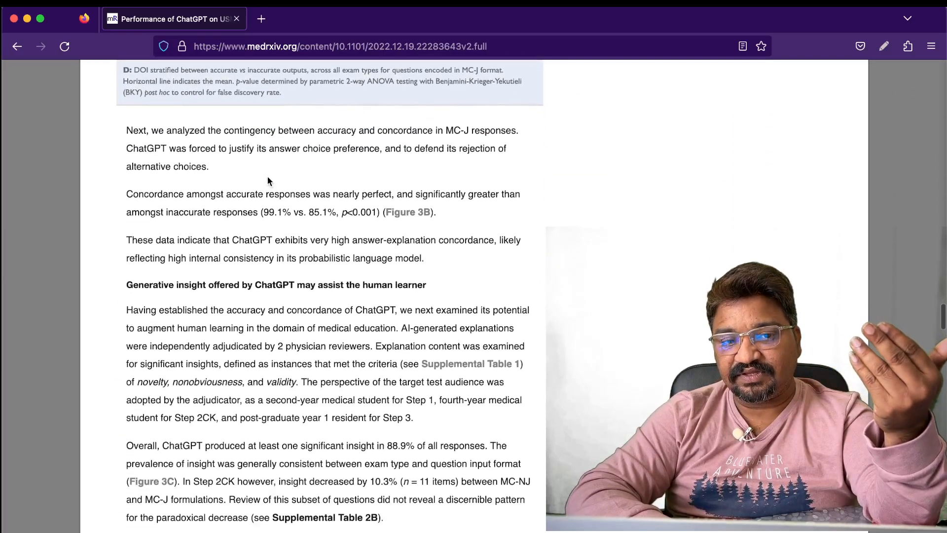
scroll(down, 3)
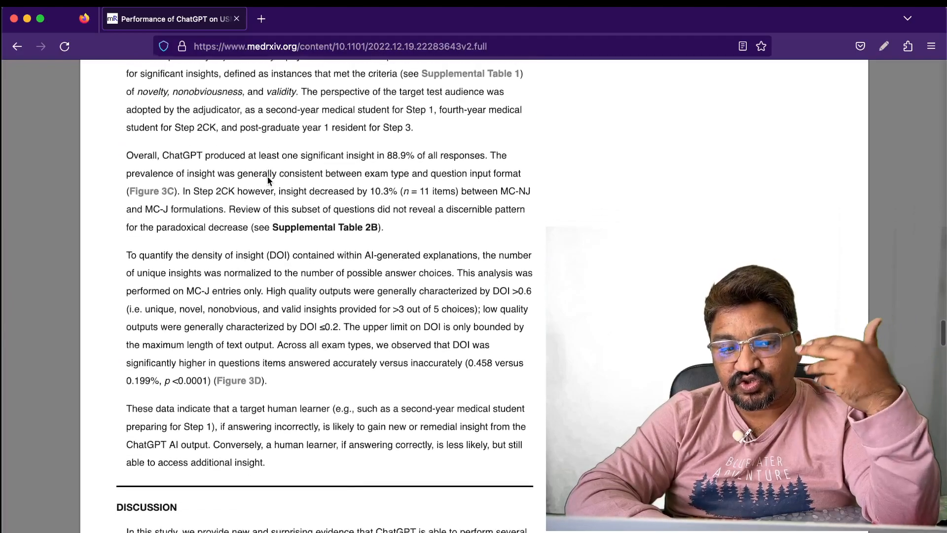
scroll(down, 3)
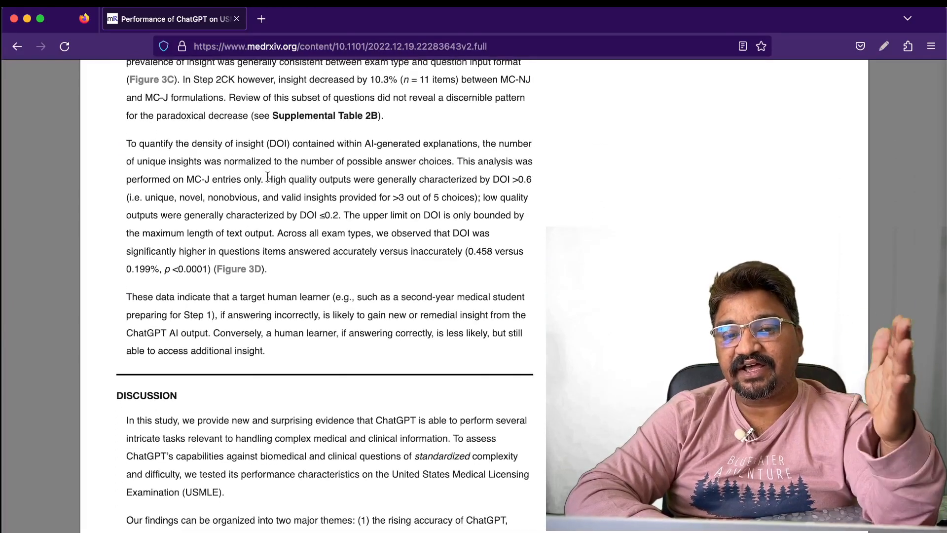
Bring the Discussion's rising-accuracy section into view and reopen the freehand drawing overlay.
scroll(down, 3)
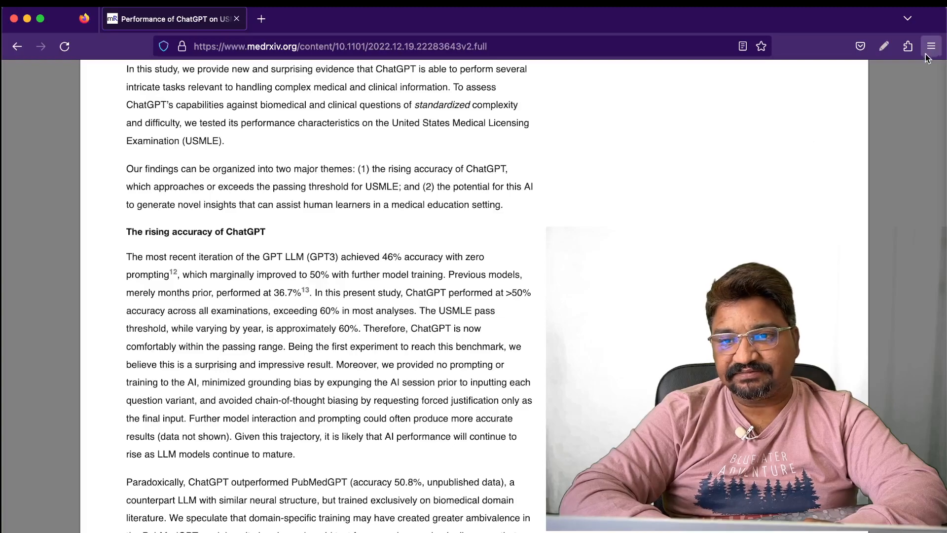
click(884, 46)
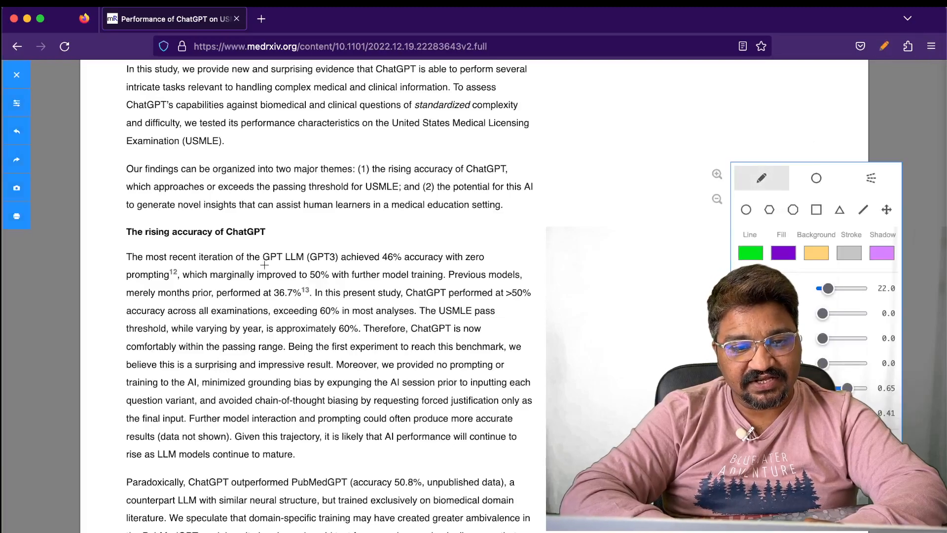